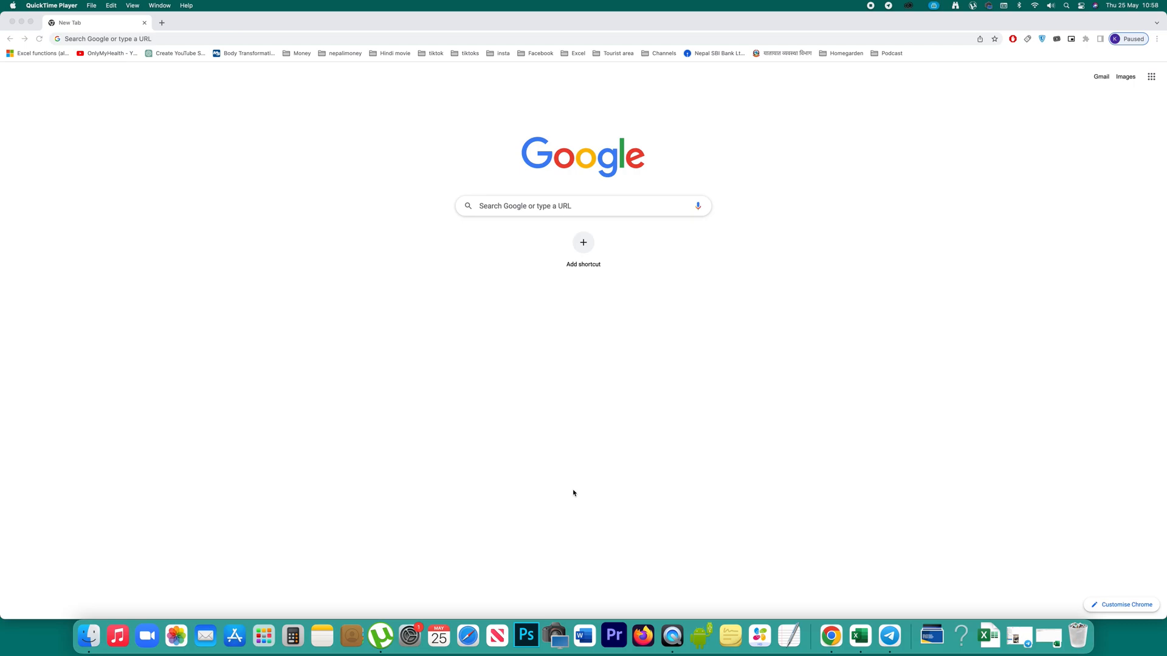
# Step: Load appleid.apple.com in the Chrome address bar
pyautogui.click(104, 39)
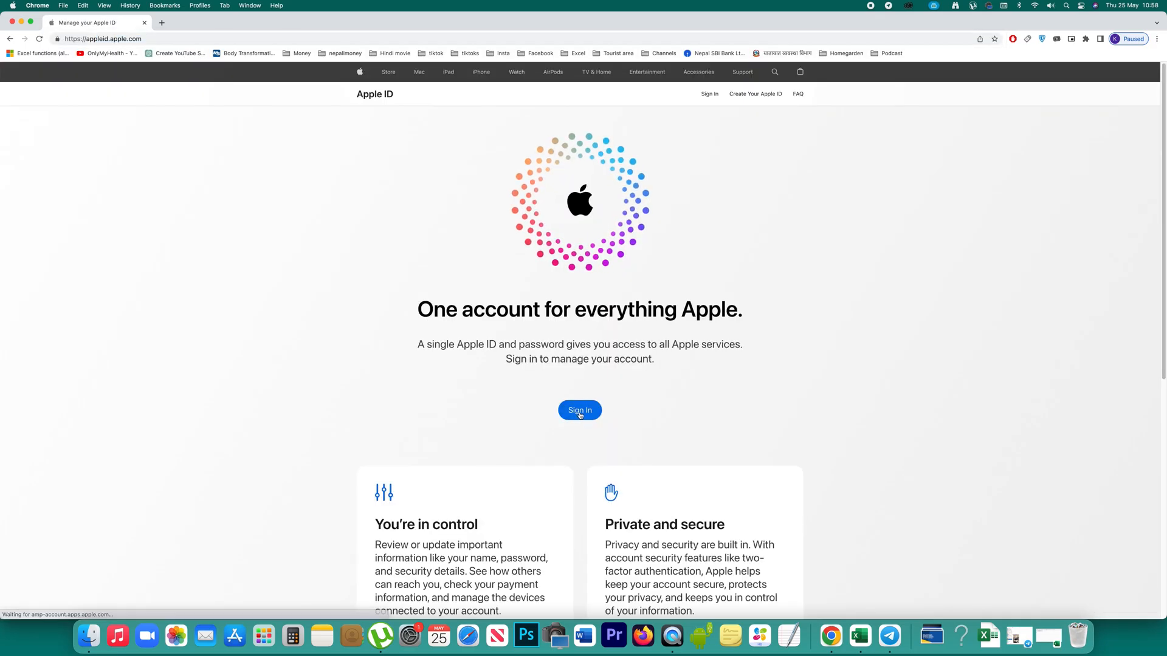
pyautogui.click(579, 410)
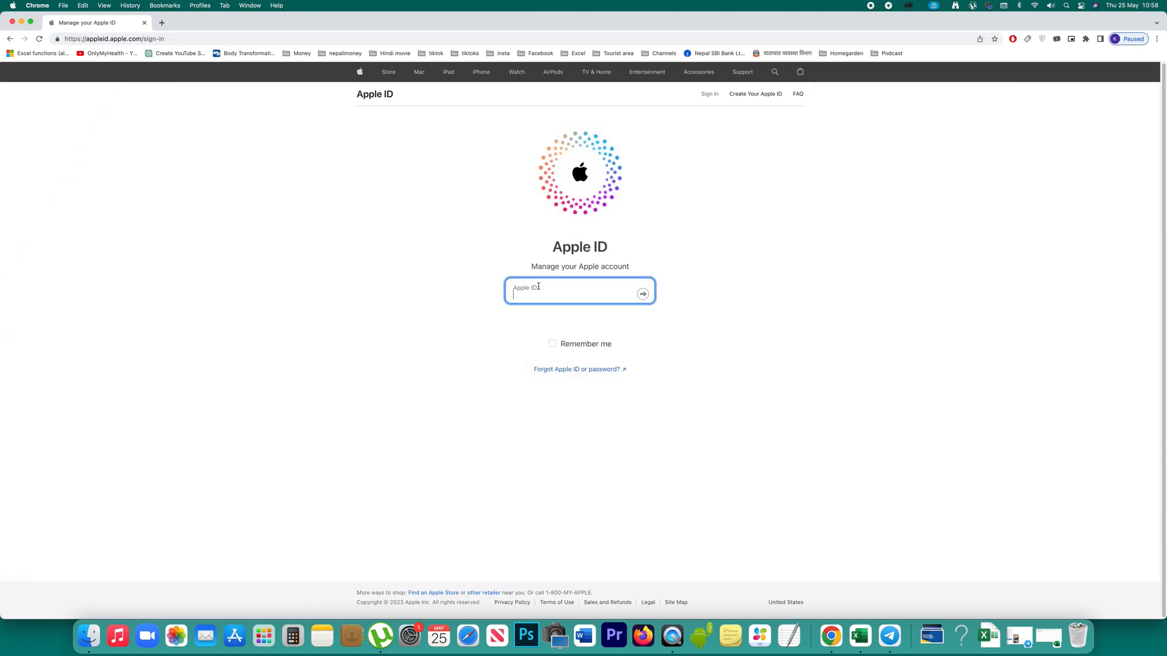
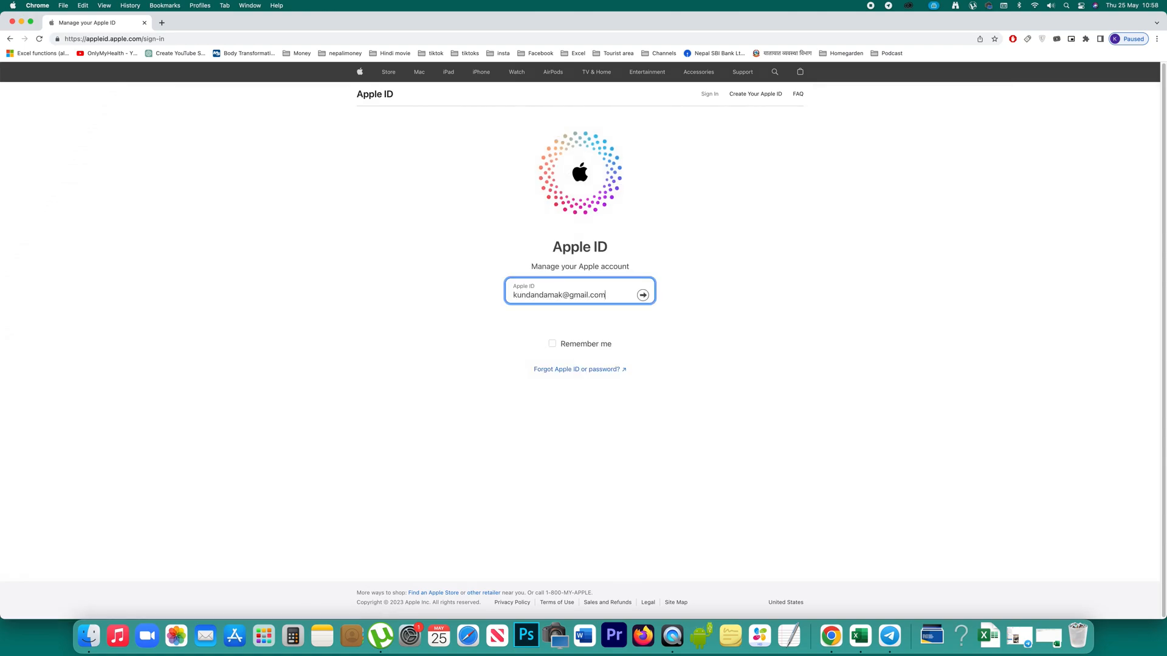
pyautogui.click(643, 295)
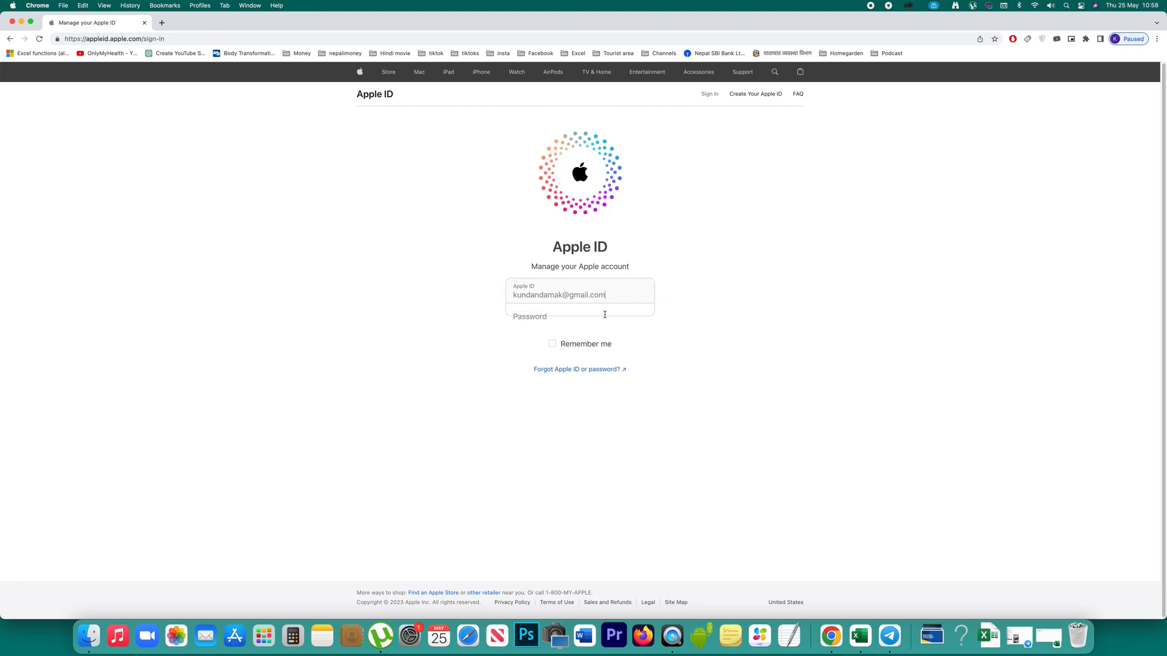
pyautogui.write('••••')
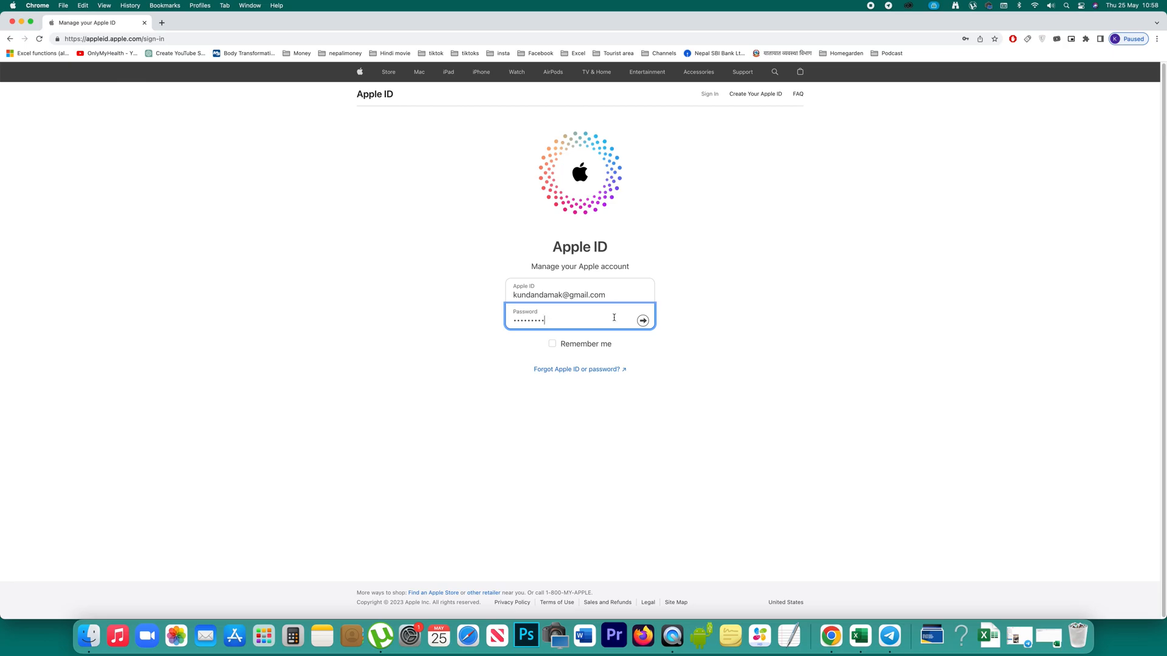
pyautogui.click(642, 321)
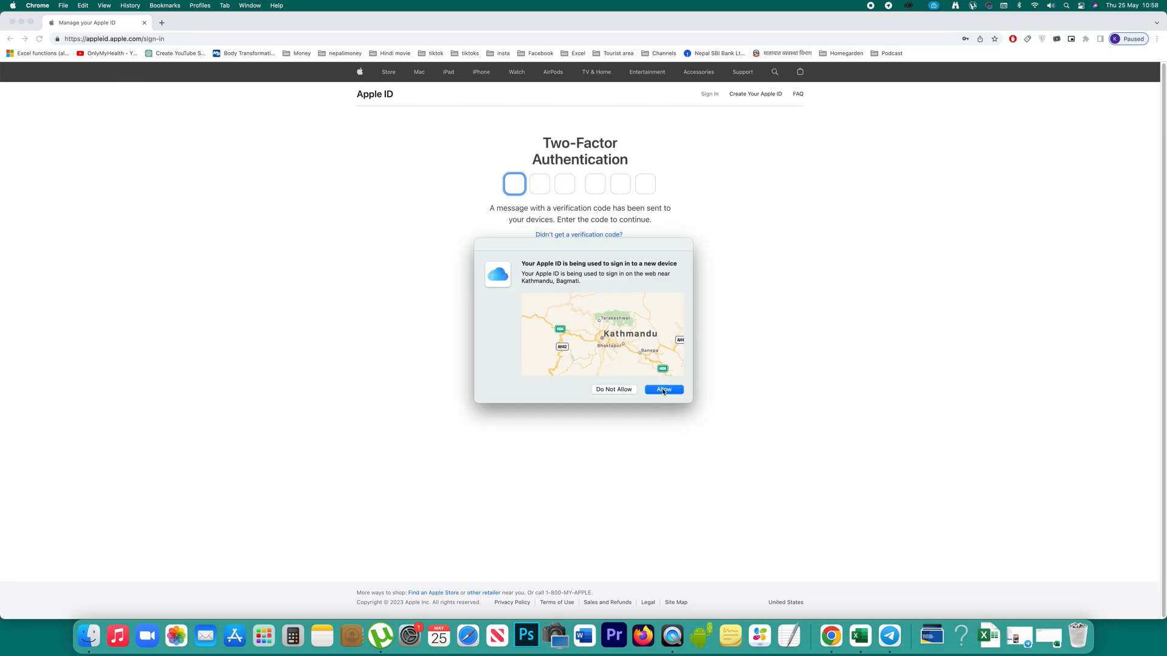
# Step: Allow the new-device sign-in alert to reveal the verification code
pyautogui.click(662, 389)
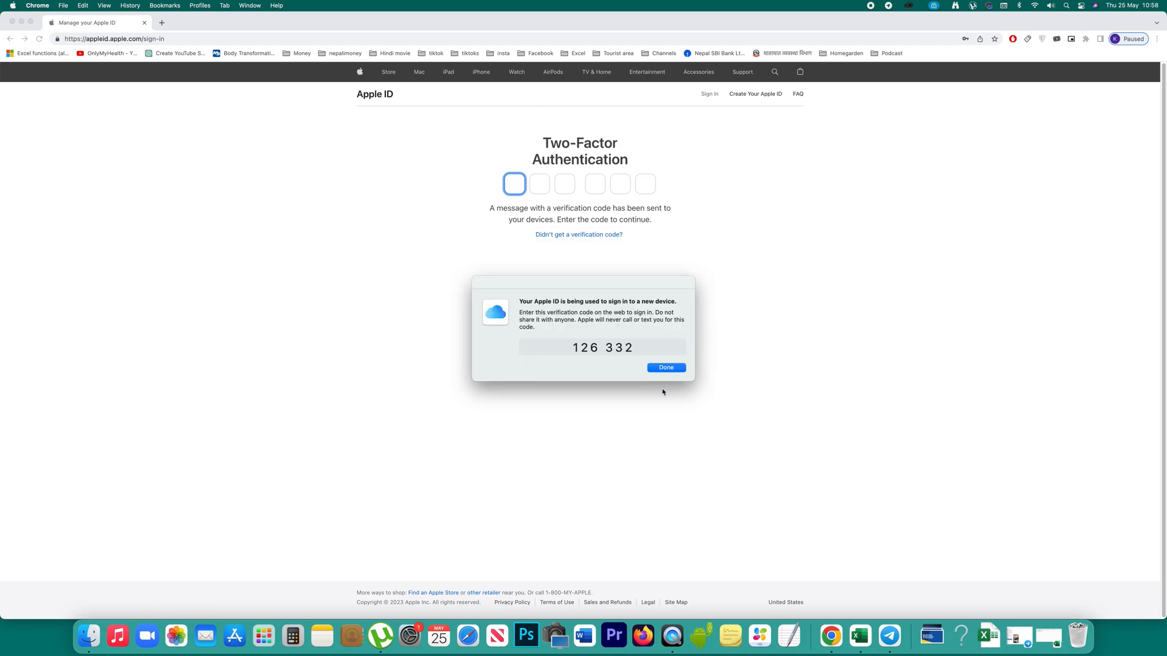
pyautogui.moveTo(583, 360)
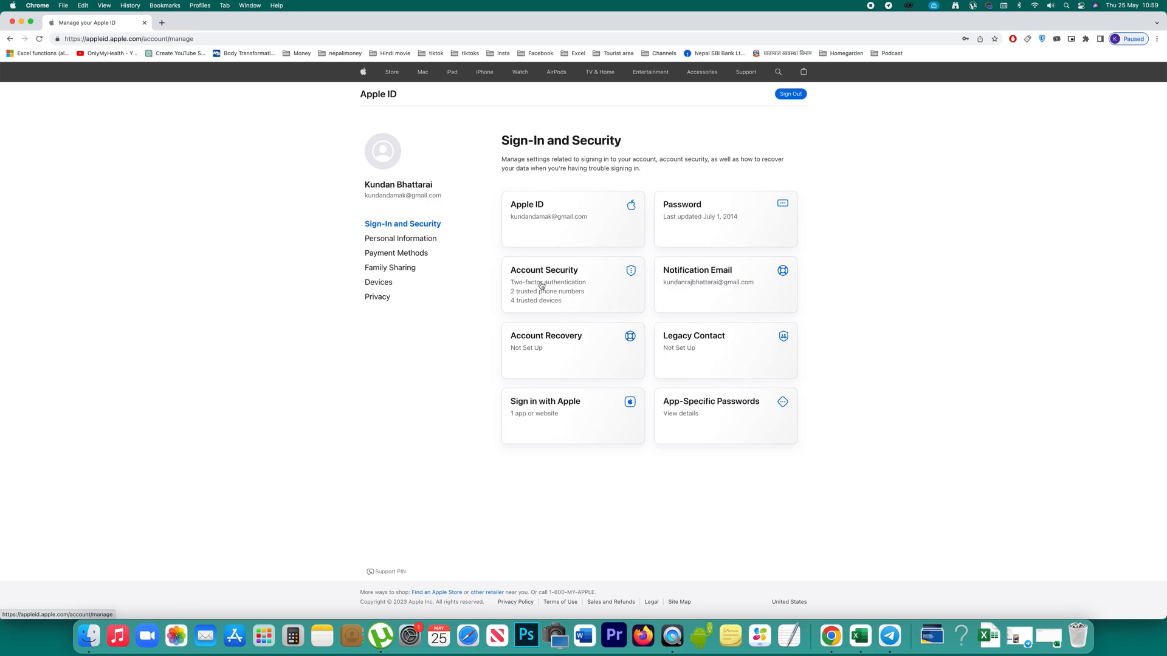
# Step: Remove the +977 trusted phone number from Account Security
pyautogui.click(573, 285)
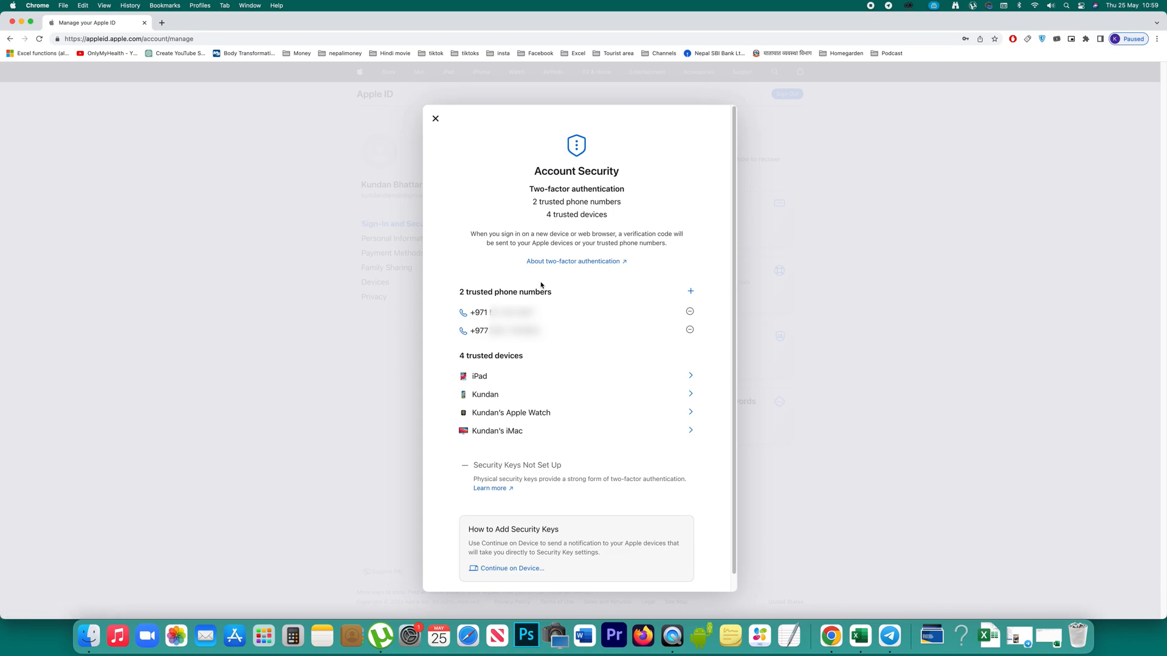
pyautogui.moveTo(541, 286)
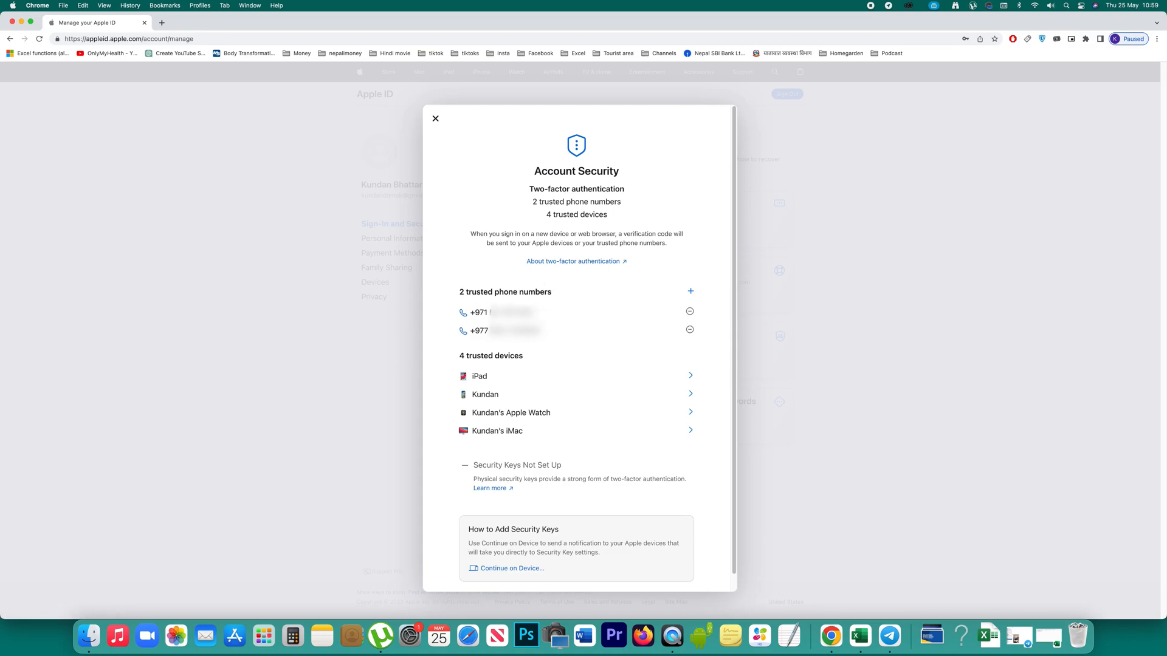
pyautogui.moveTo(568, 355)
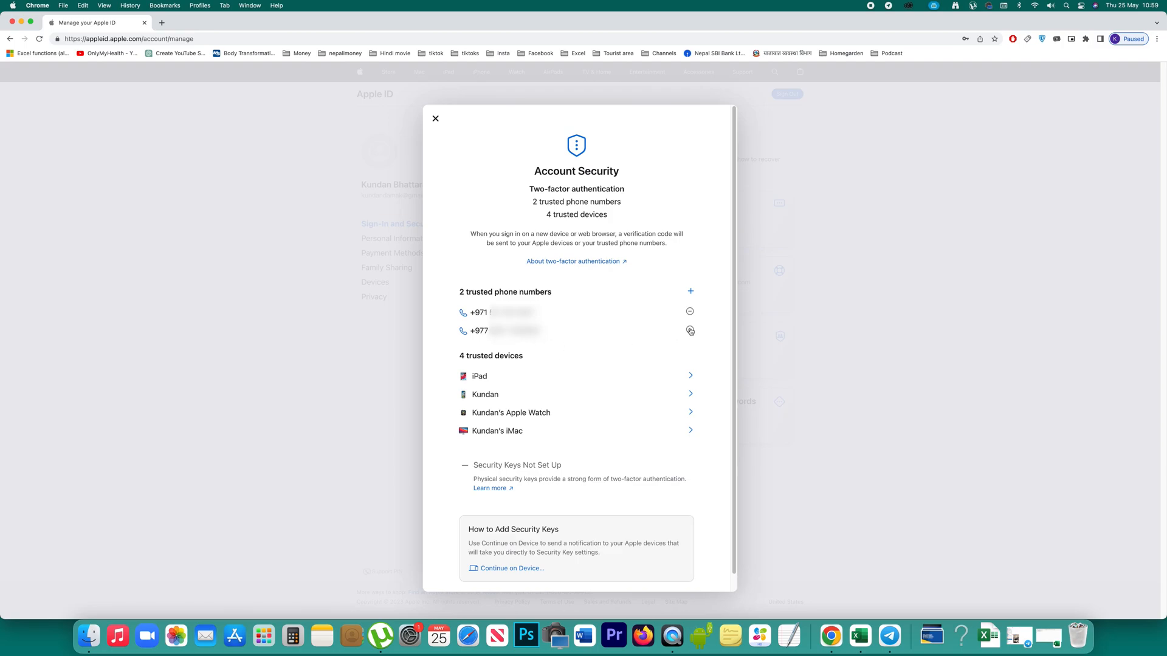
pyautogui.click(689, 331)
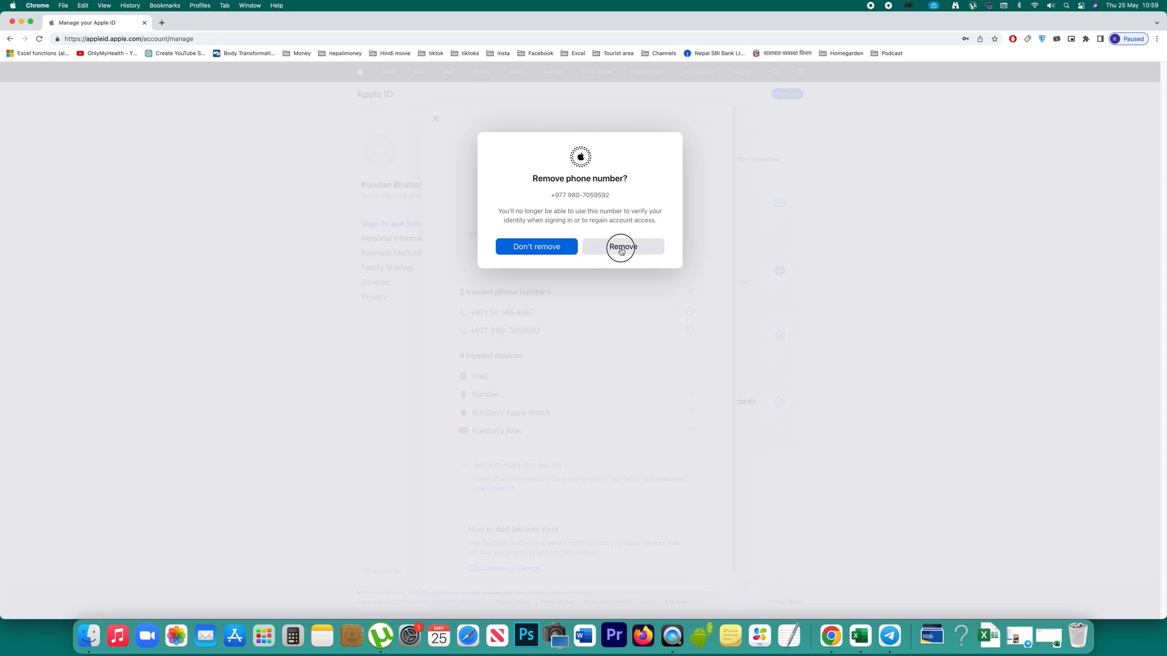
pyautogui.click(623, 246)
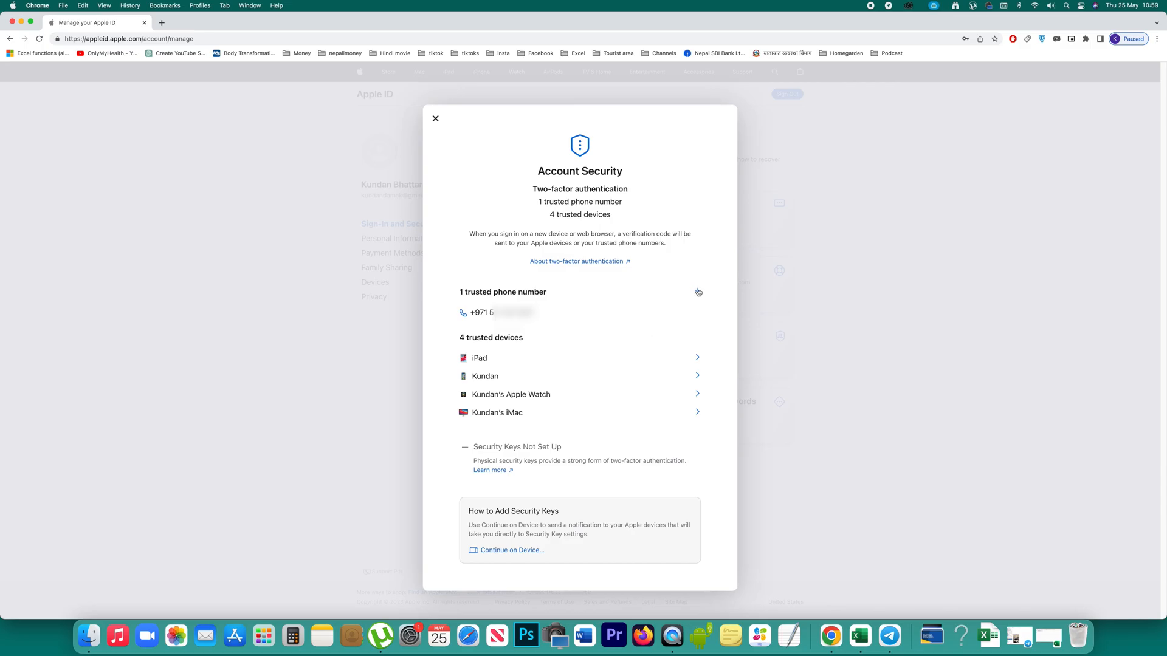
# Step: Add a +977 Nepal trusted number ending 80705 with Text Message verification
pyautogui.click(697, 292)
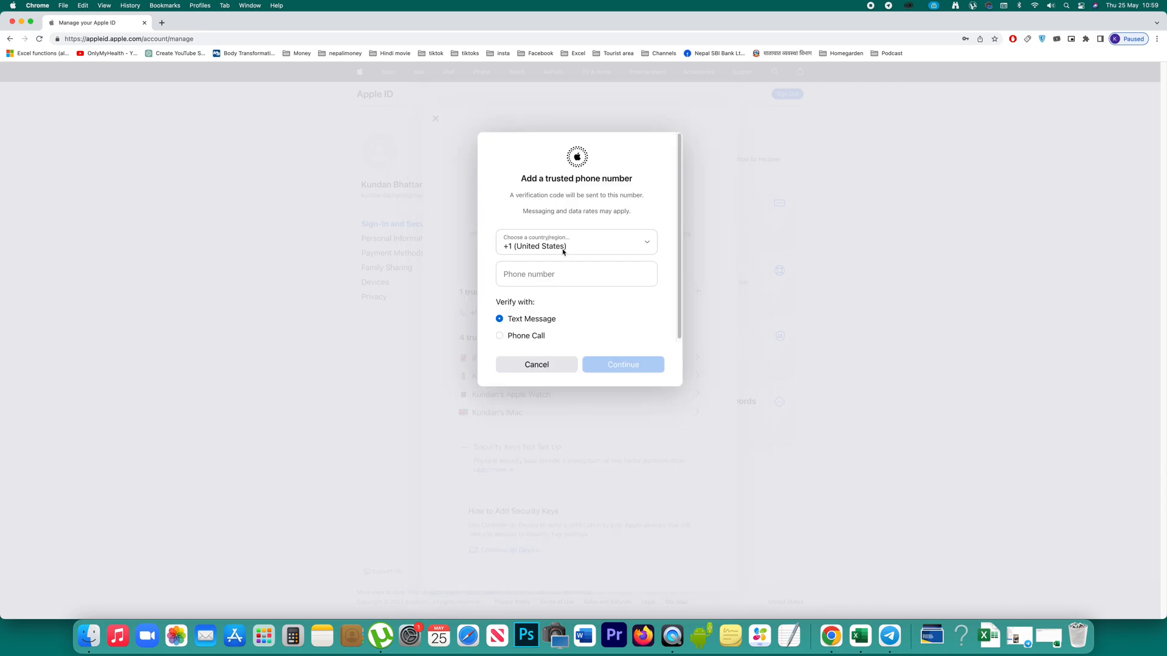
pyautogui.click(576, 242)
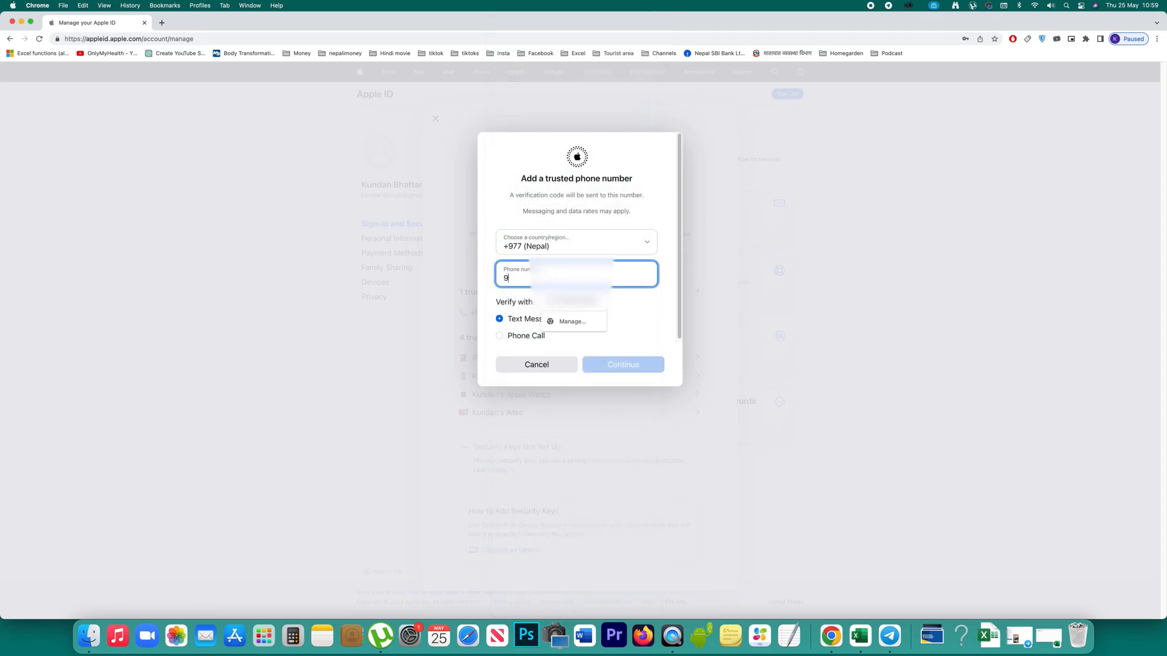
pyautogui.write('80705')
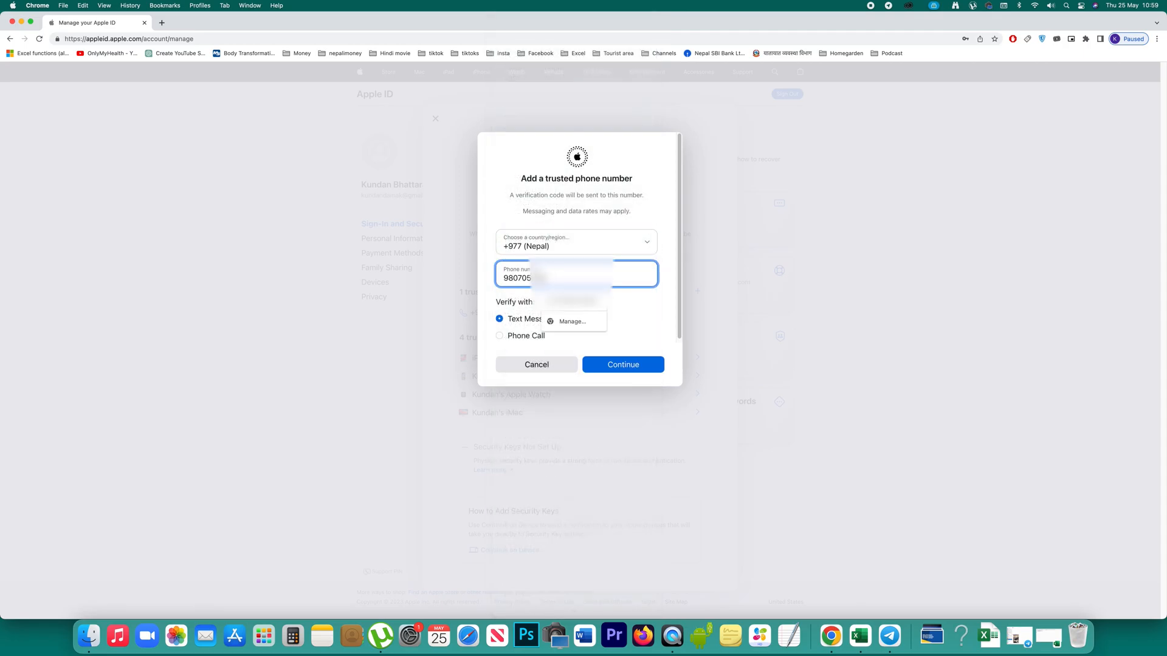
pyautogui.click(502, 323)
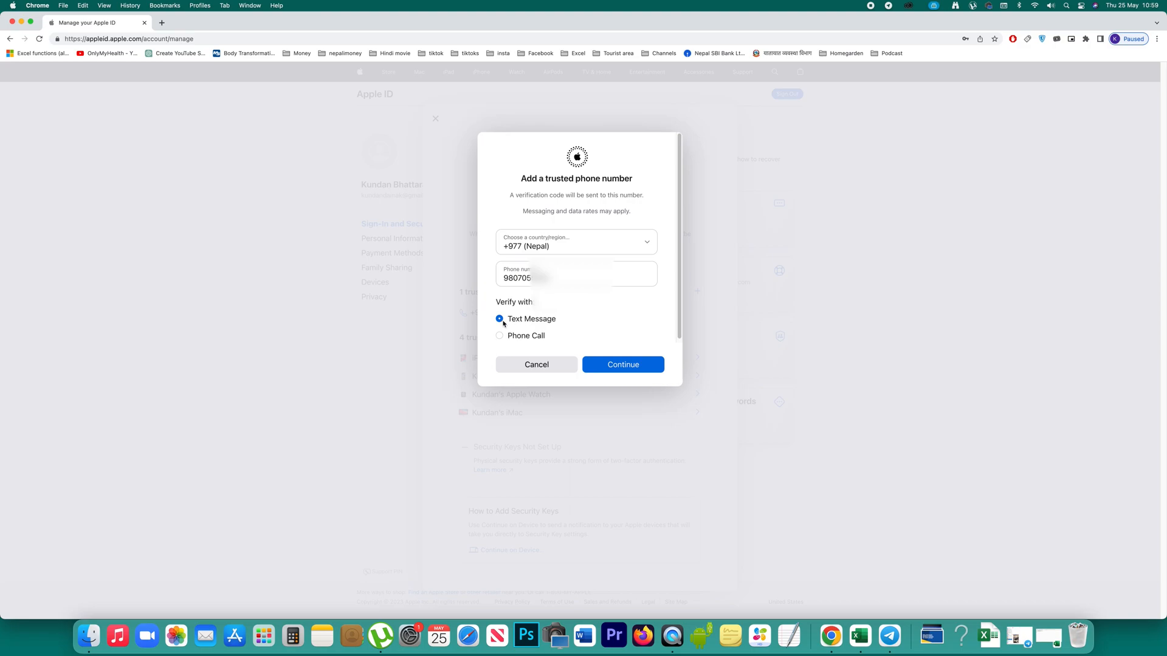
pyautogui.moveTo(513, 325)
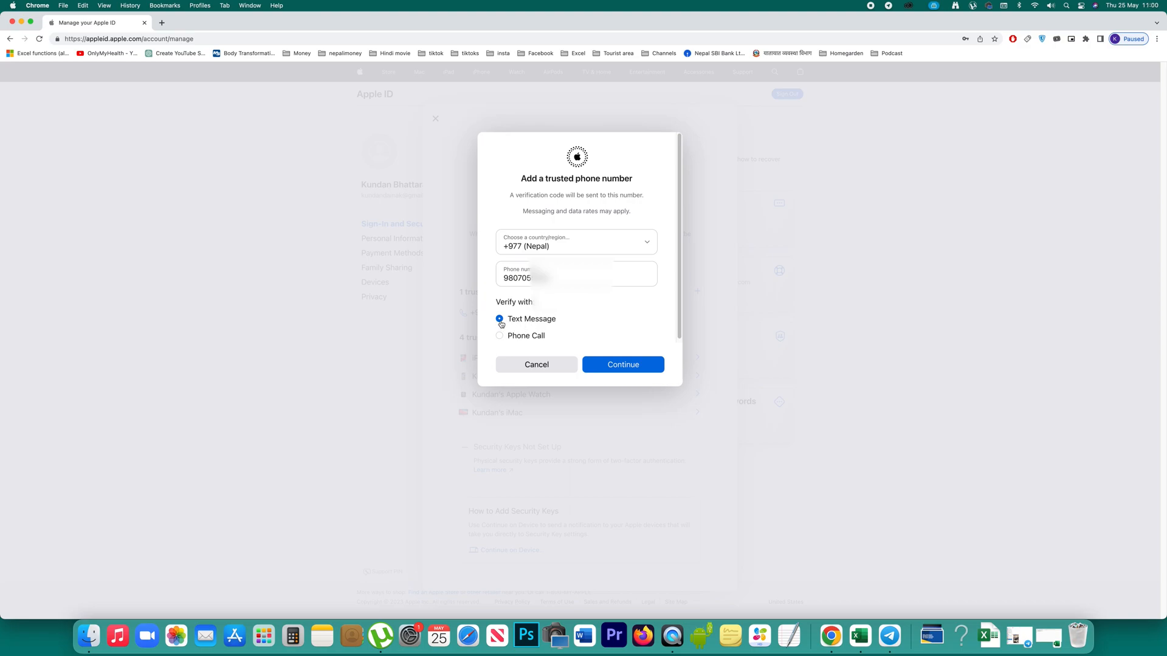
pyautogui.click(623, 364)
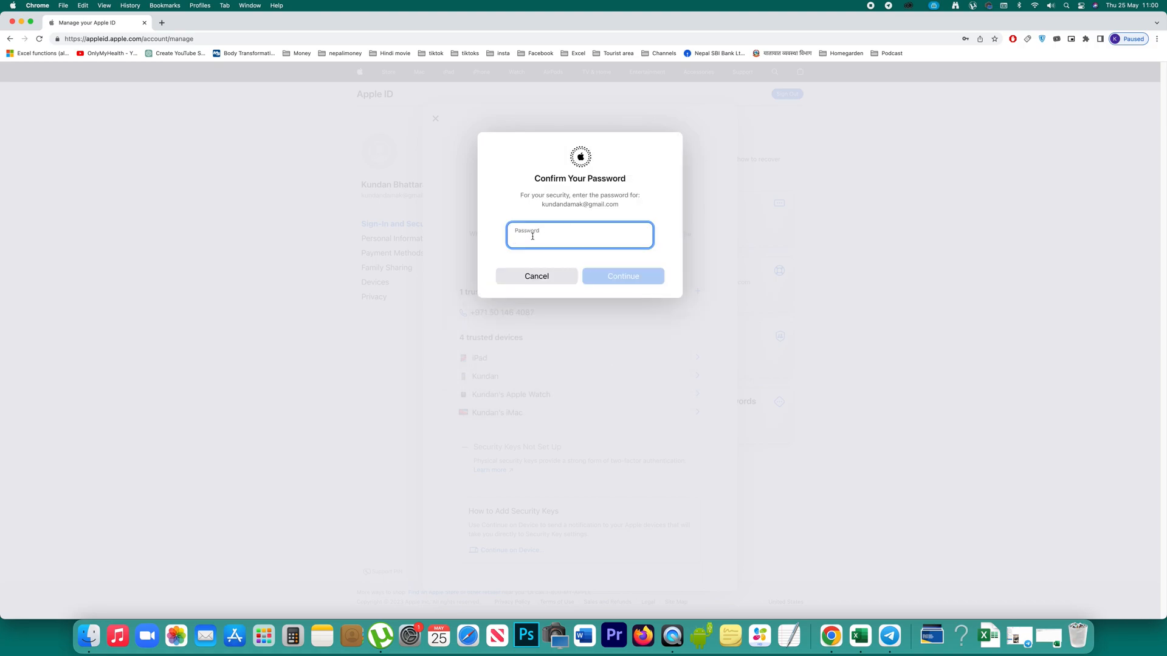
# Step: Confirm the account password to send the verification code
pyautogui.write('•')
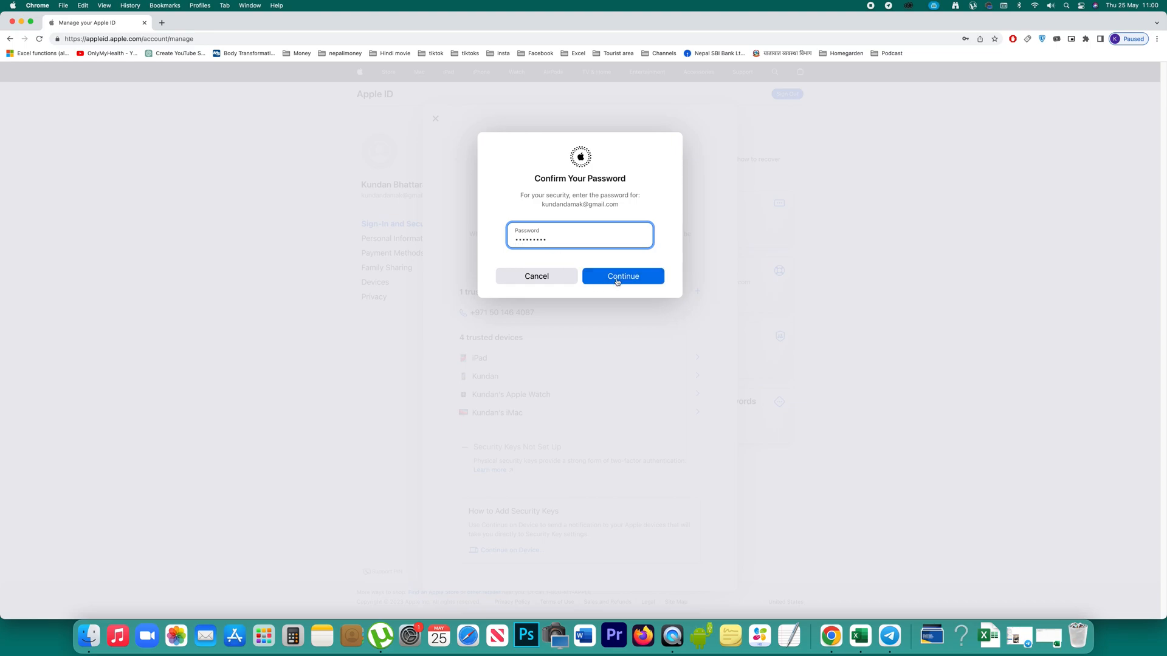
pyautogui.click(623, 276)
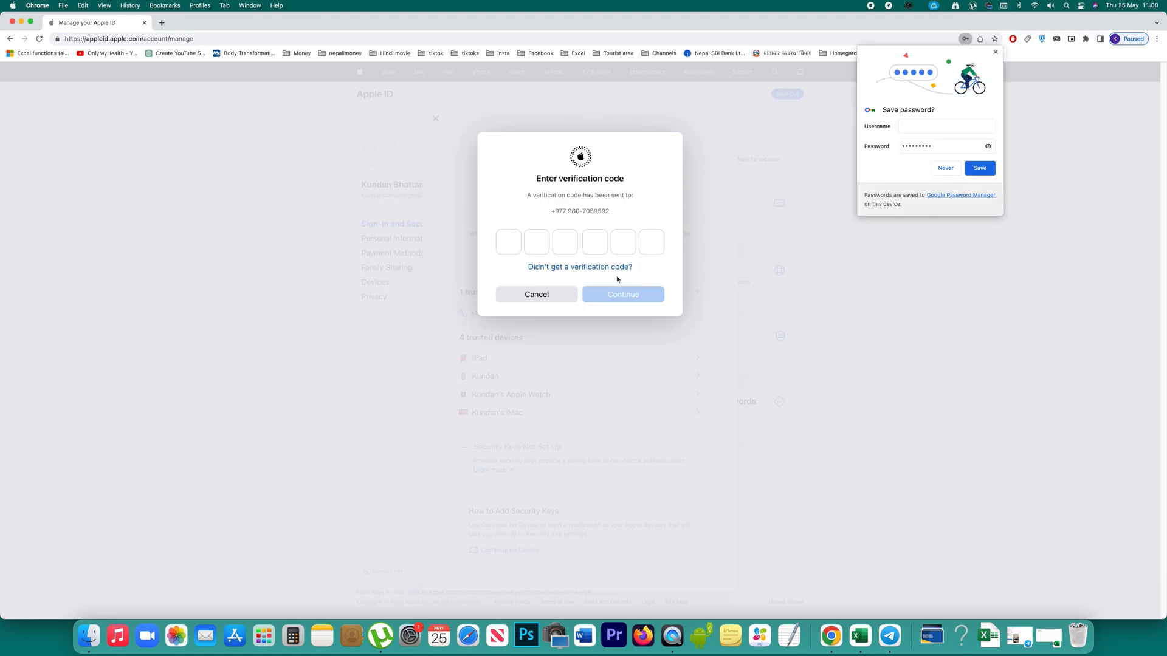
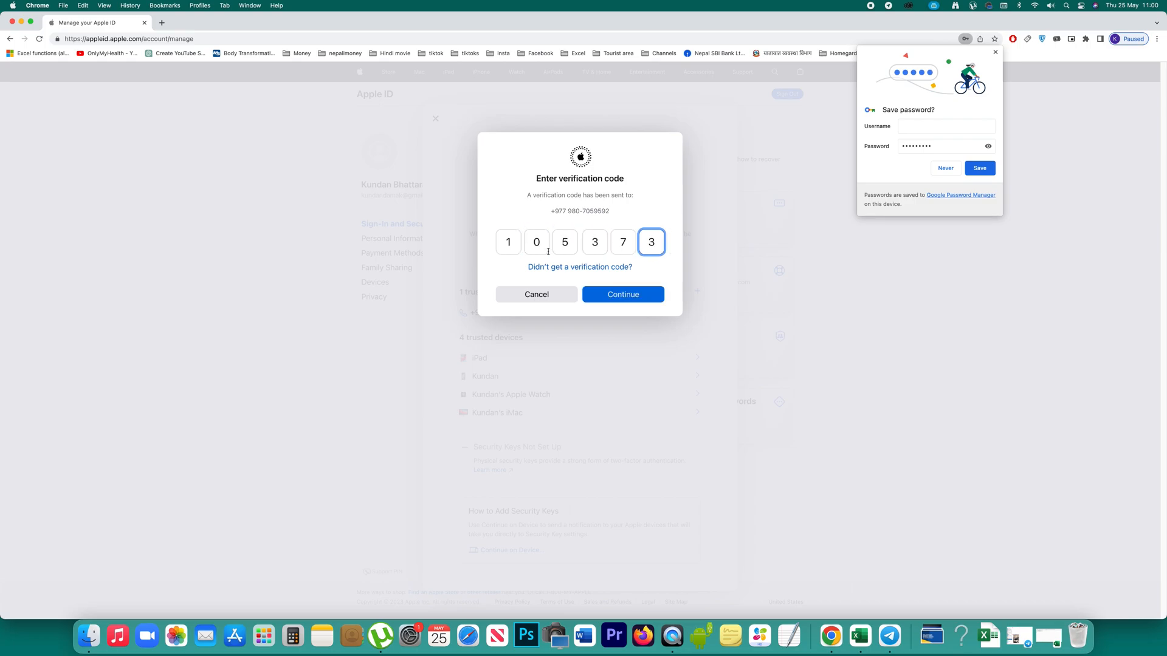
pyautogui.click(623, 294)
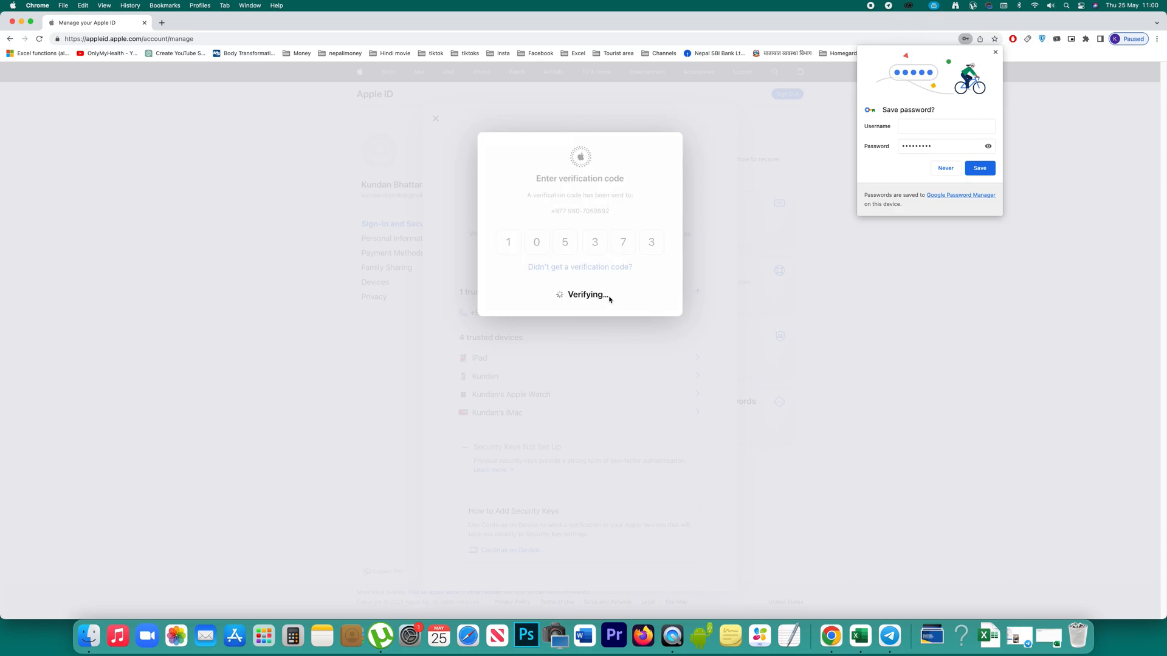